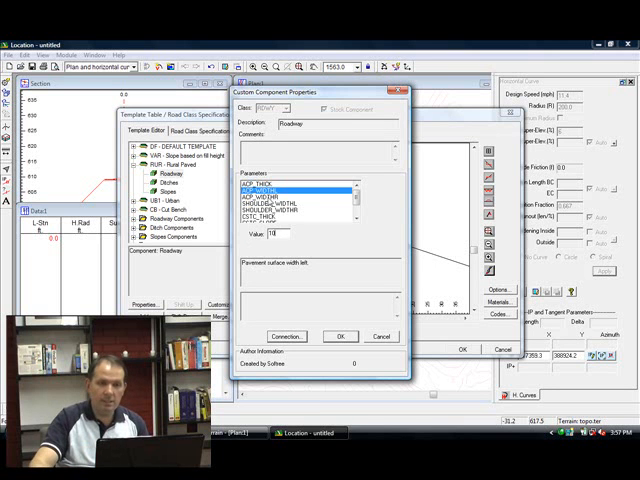
Set the right pavement width to 10 and review the shoulder width of 3 and CSTC thickness.
click(285, 192)
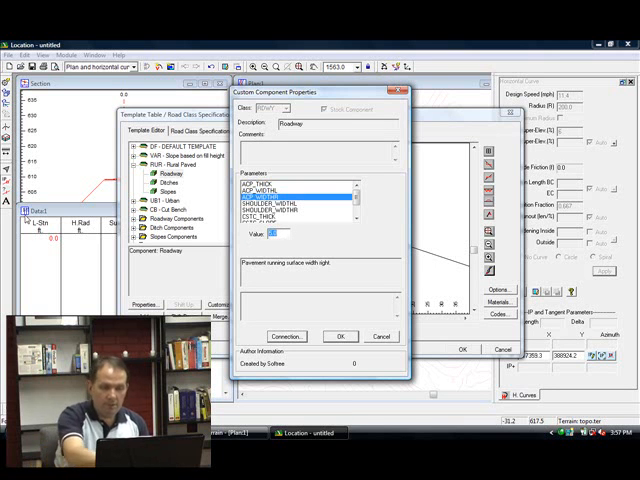
text(10)
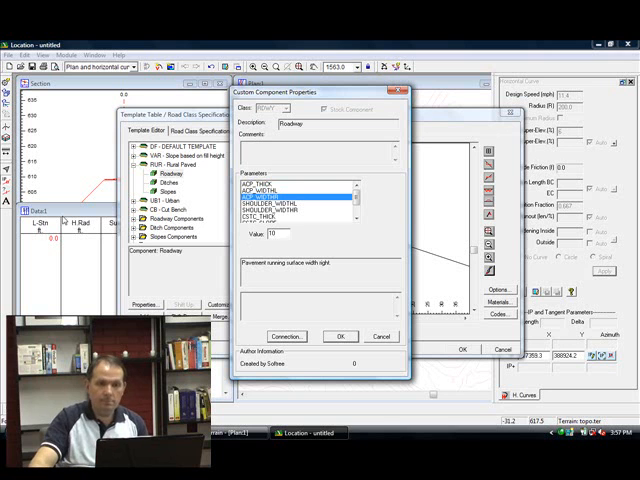
click(300, 192)
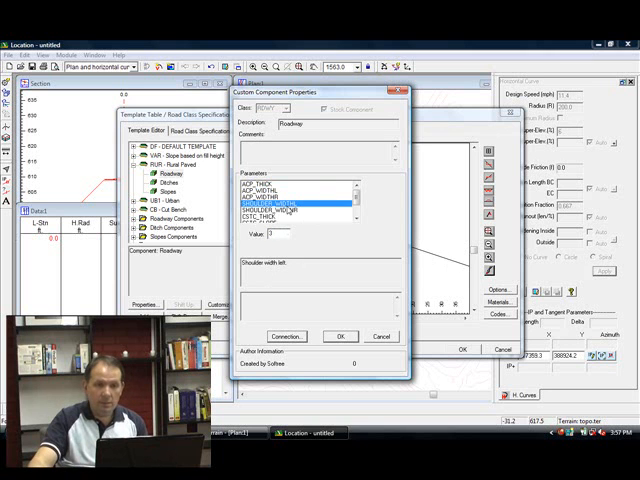
click(300, 210)
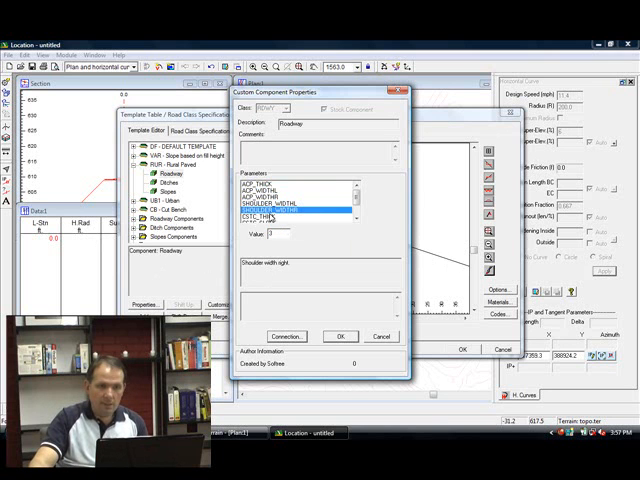
click(300, 213)
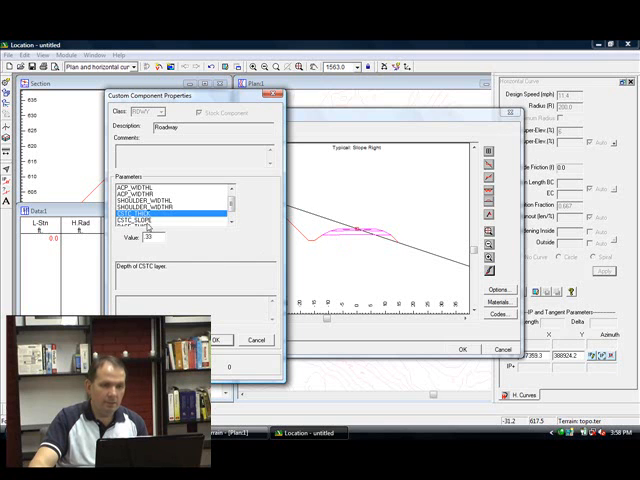
Review the CSTC and base thickness layer depth values of the Roadway component.
click(170, 218)
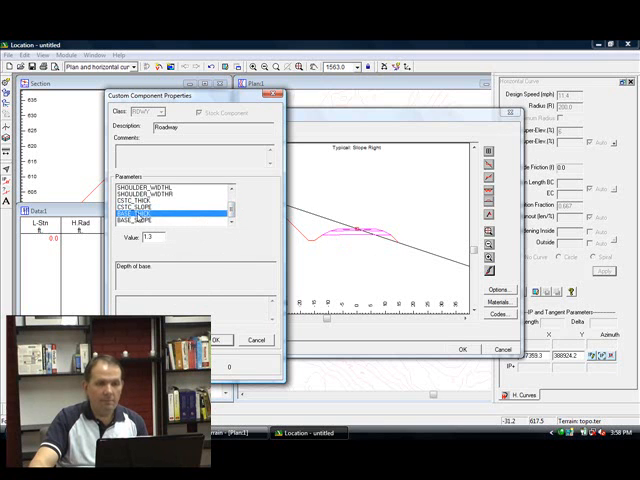
triple_click(150, 237)
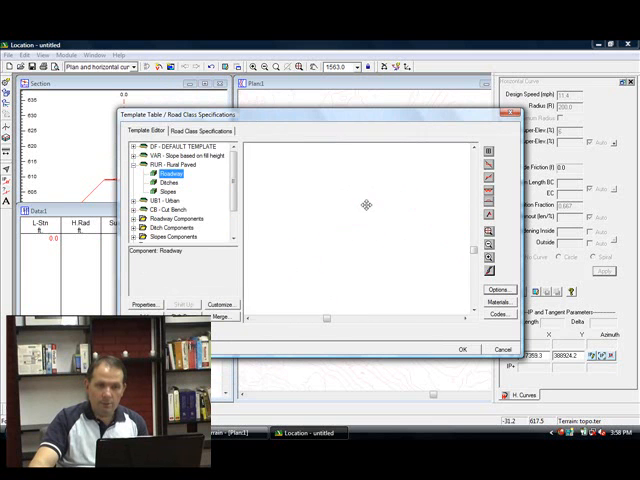
Set the ditch depth to 4 with 2:1 slopes and confirm the Ditches properties.
click(170, 183)
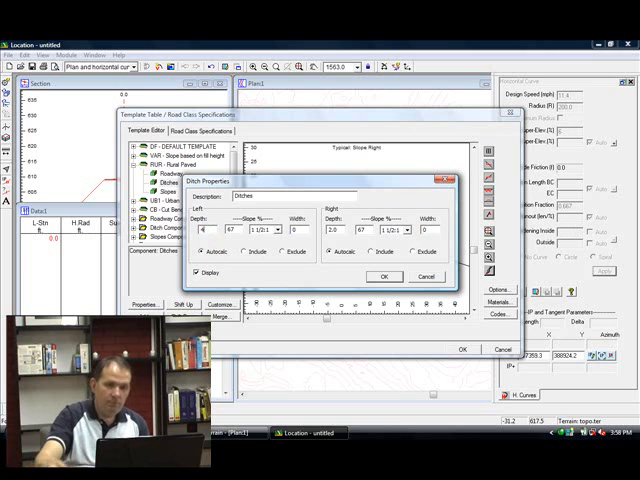
triple_click(336, 230)
text(4)
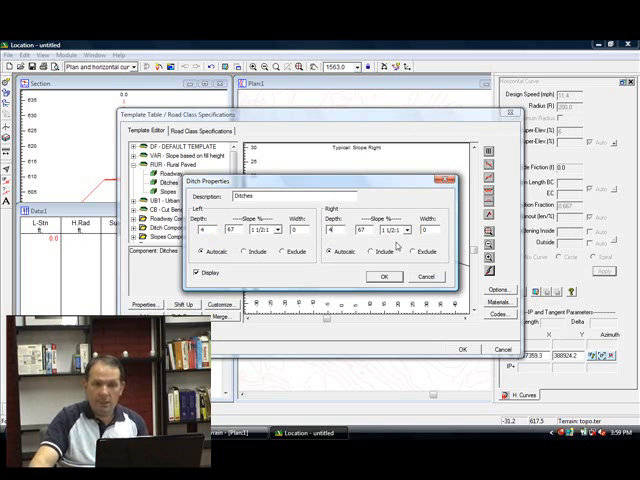
click(398, 231)
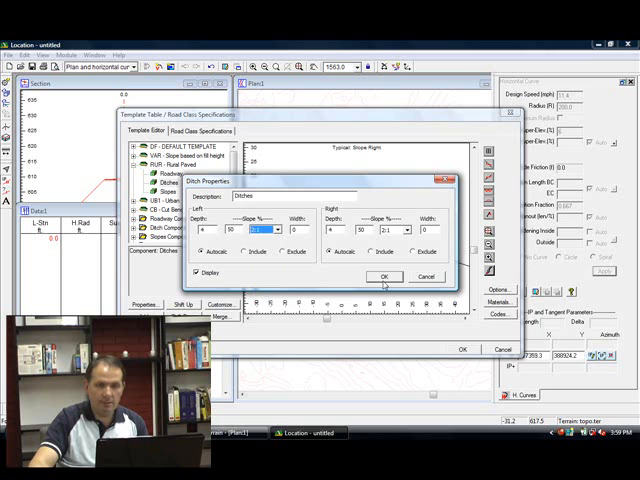
click(385, 276)
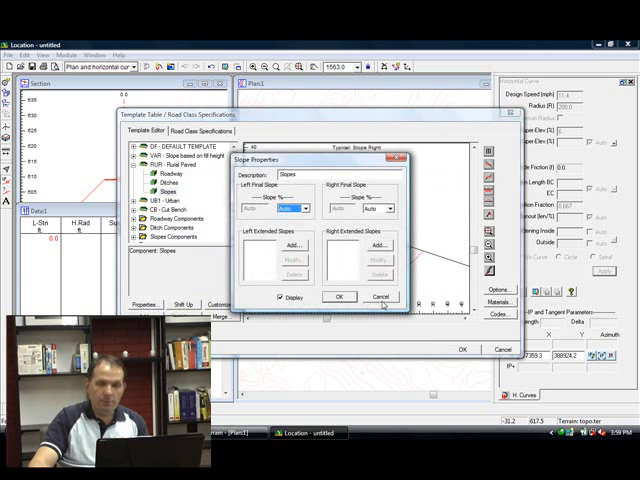
Copy the Slope Cut/Fill library component and paste it into Rural Paved as a new left component.
click(339, 296)
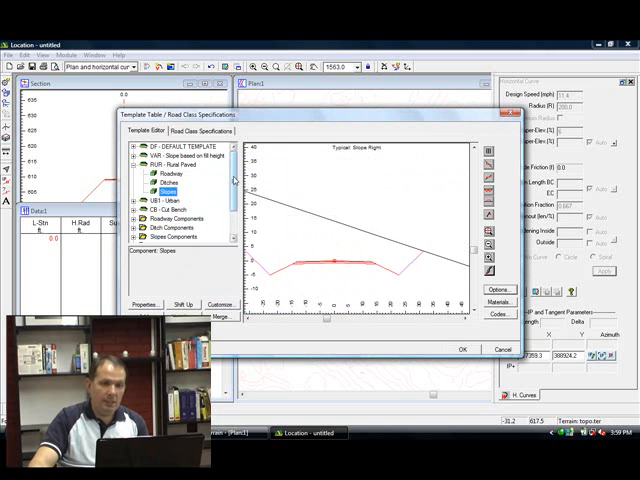
scroll(down, 3)
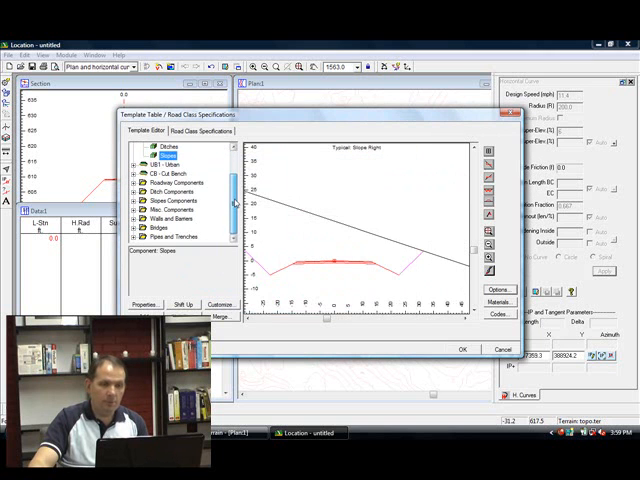
click(172, 201)
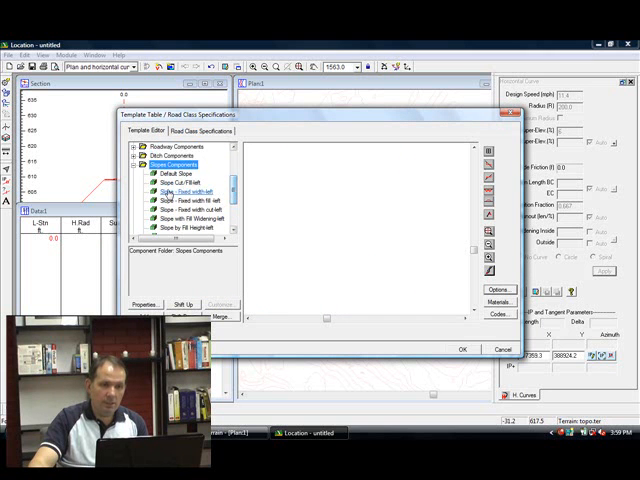
right_click(178, 178)
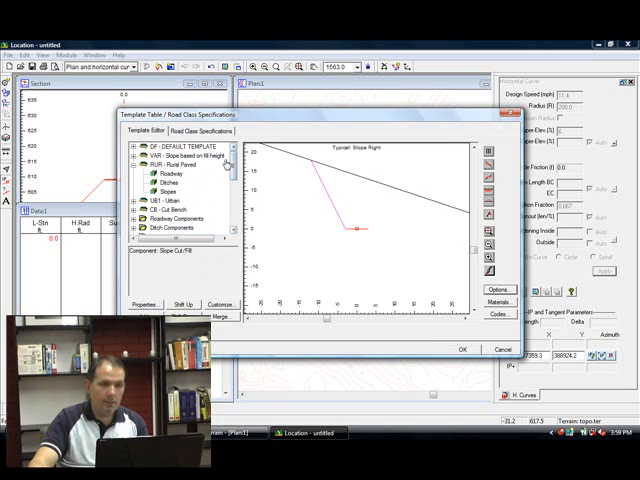
click(180, 165)
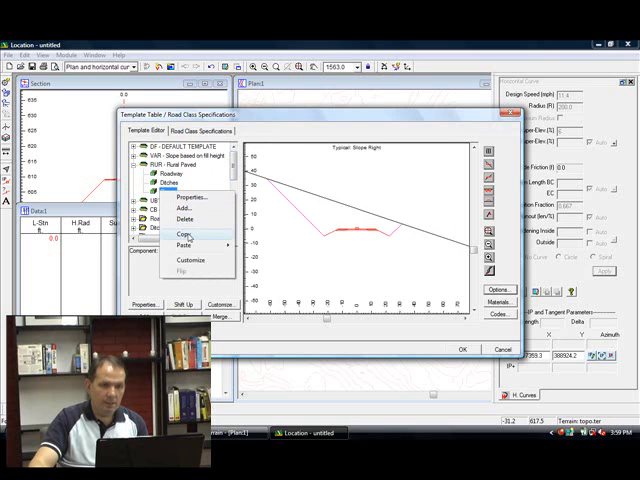
mouse_move(188, 246)
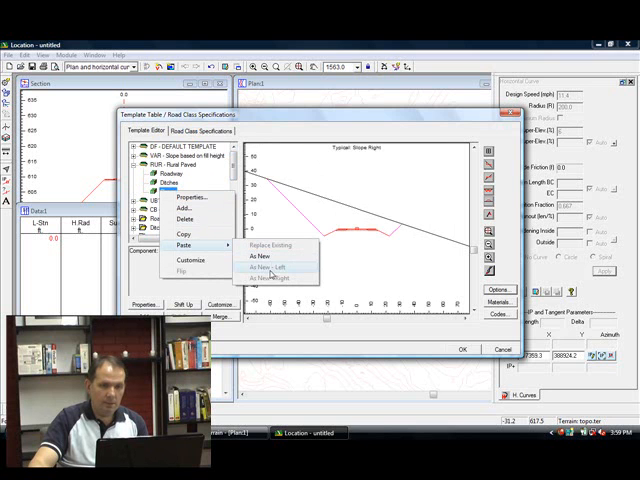
click(268, 257)
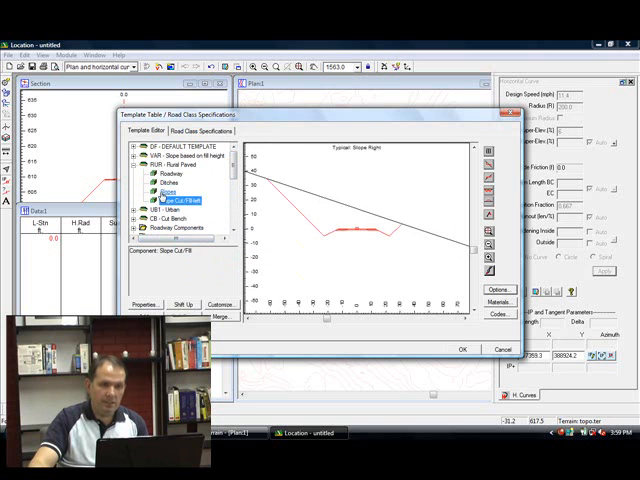
click(175, 189)
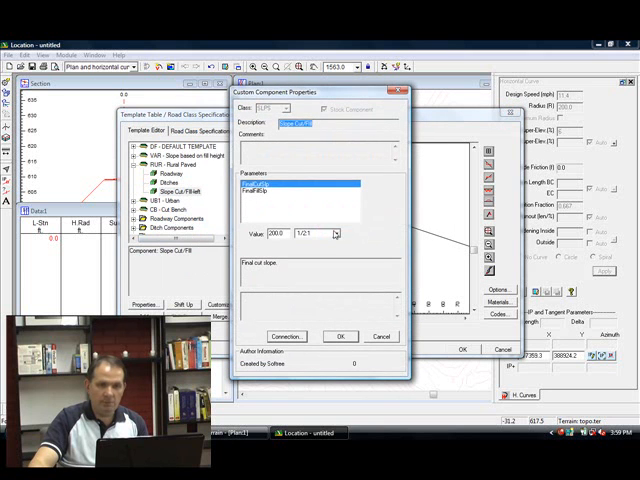
Choose a flatter final cut slope for the left Slope Cut/Fill component and close its properties.
click(335, 233)
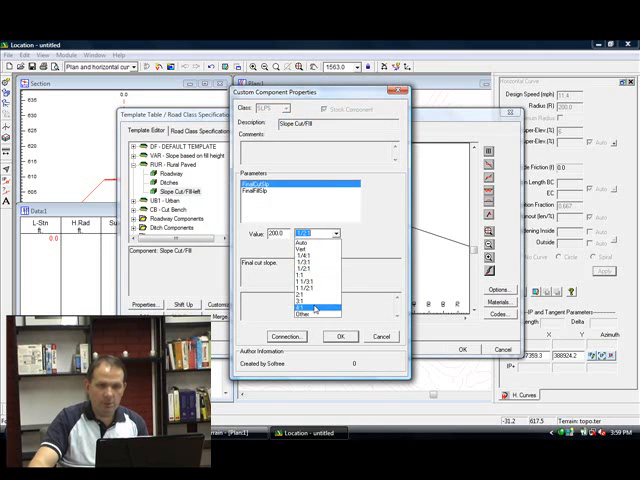
click(307, 296)
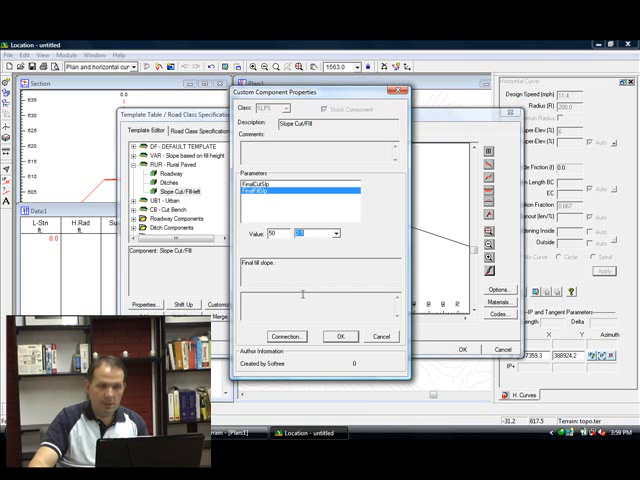
click(340, 336)
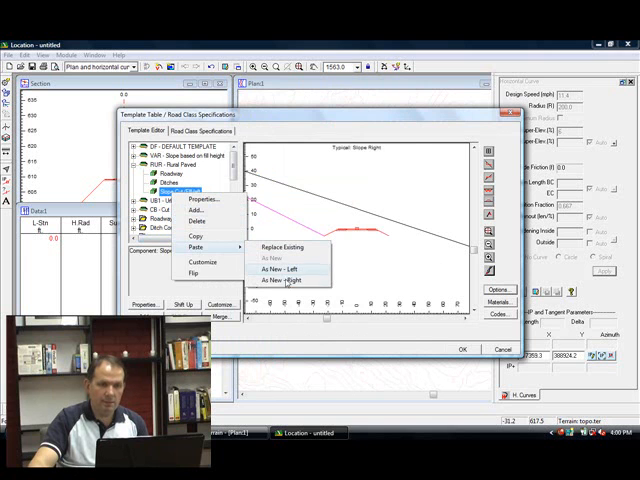
Paste the slope as a new right-side component and close the Template Table editor.
click(285, 280)
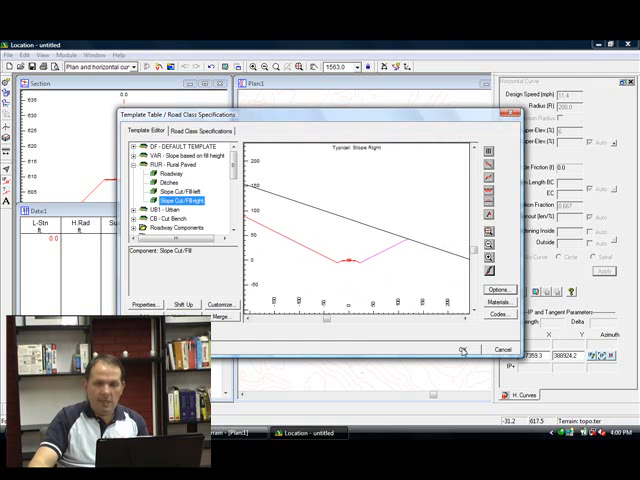
click(463, 349)
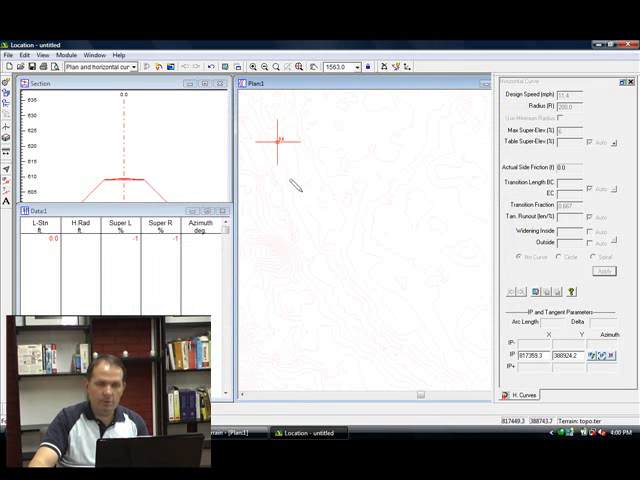
mouse_move(205, 190)
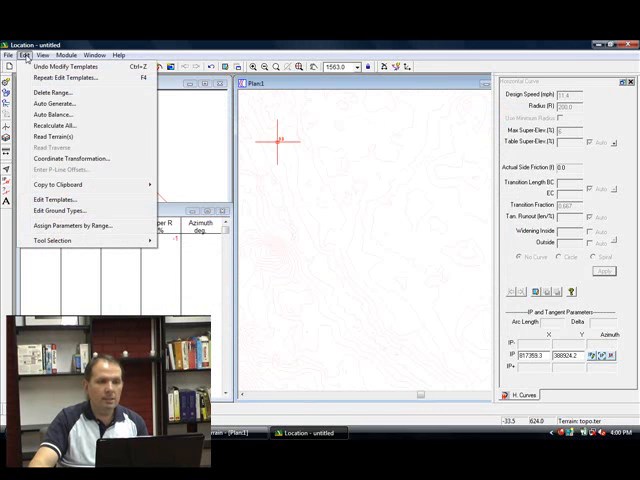
mouse_move(70, 224)
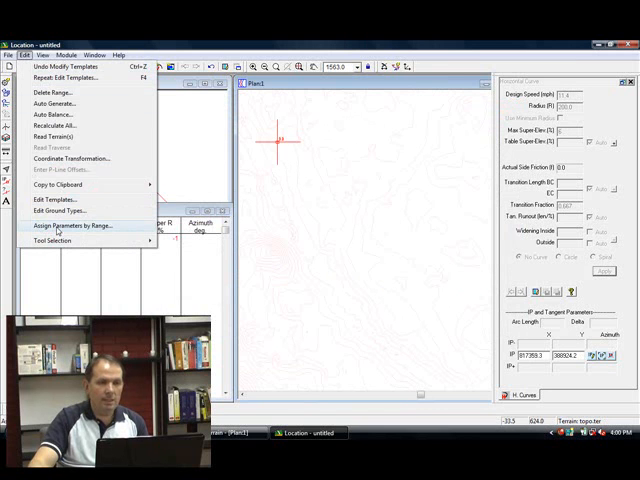
Assign the RUR Rural Paved template by range and recalculate the alignment.
click(68, 225)
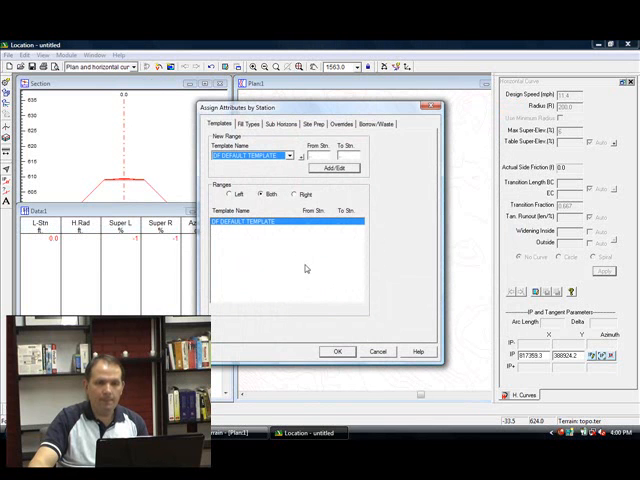
click(291, 156)
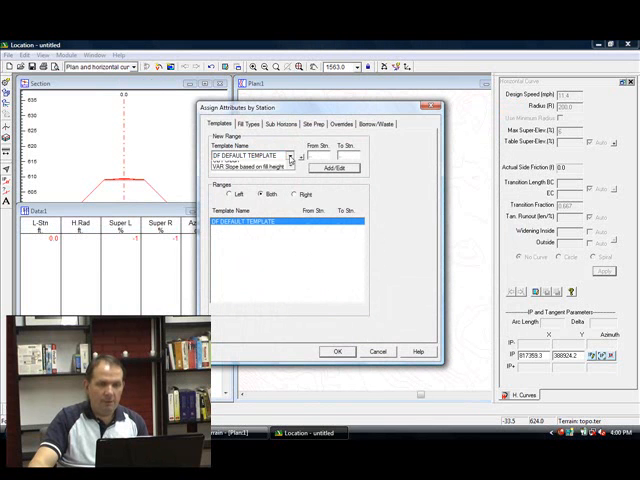
click(255, 156)
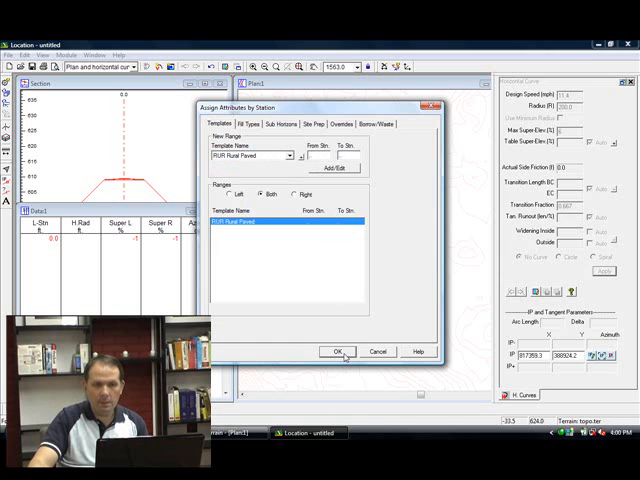
click(335, 351)
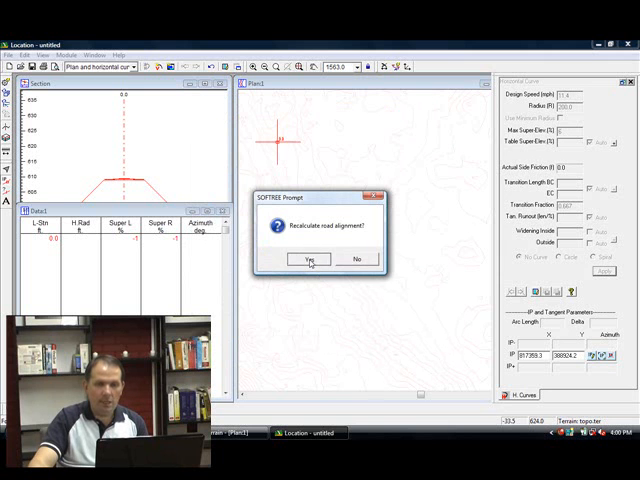
click(308, 259)
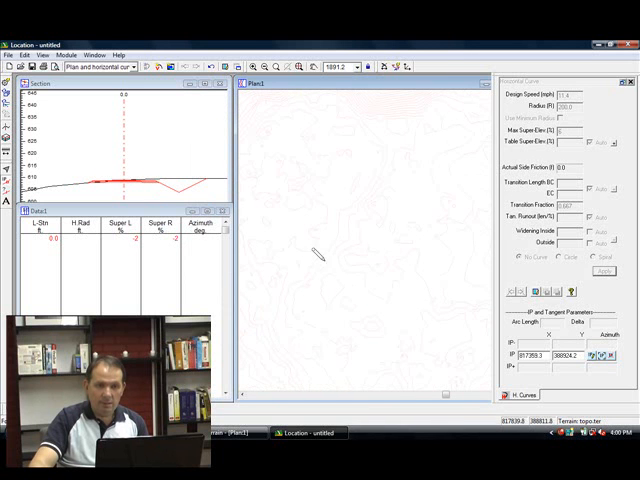
Place the next intersection points of the horizontal alignment in the plan view.
click(290, 270)
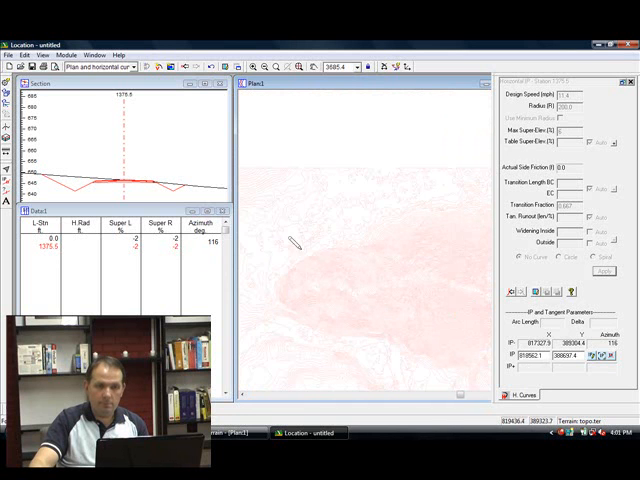
click(250, 315)
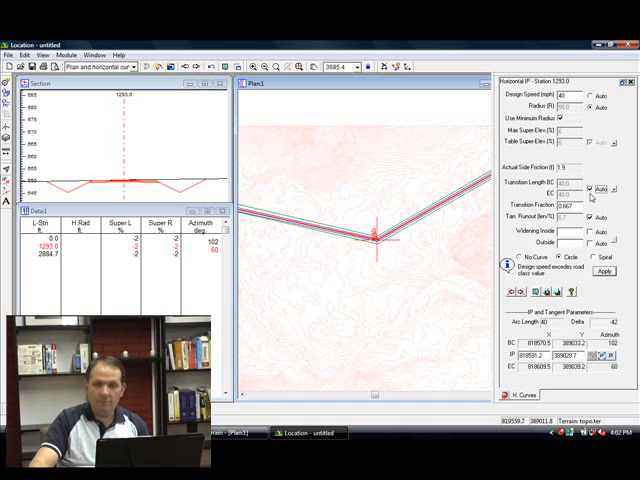
Turn off automatic transition length and set 50-ft BC and EC transitions on the curve.
click(588, 183)
text(50)
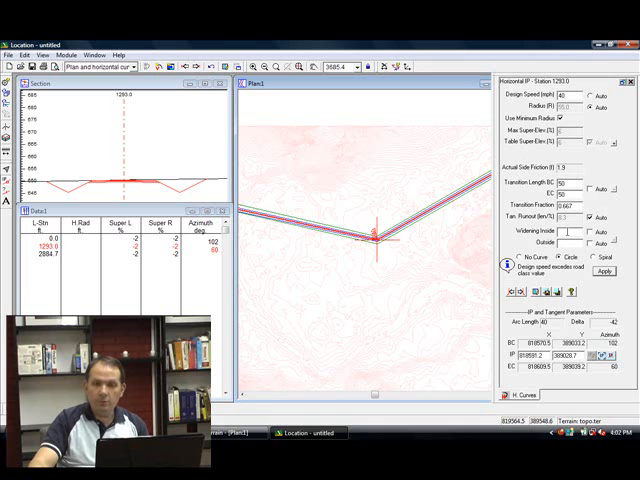
click(560, 255)
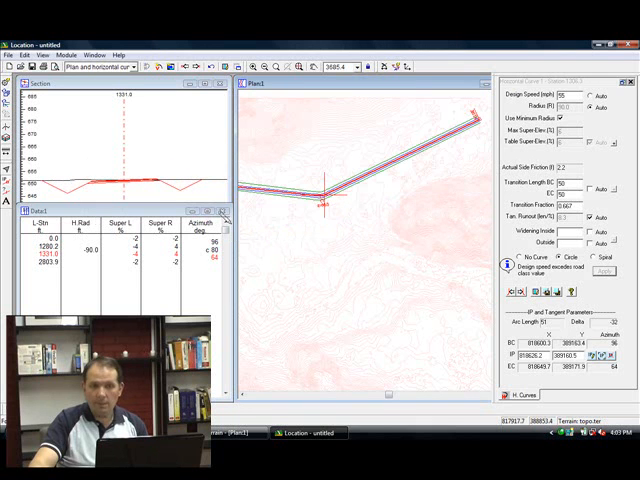
mouse_move(295, 225)
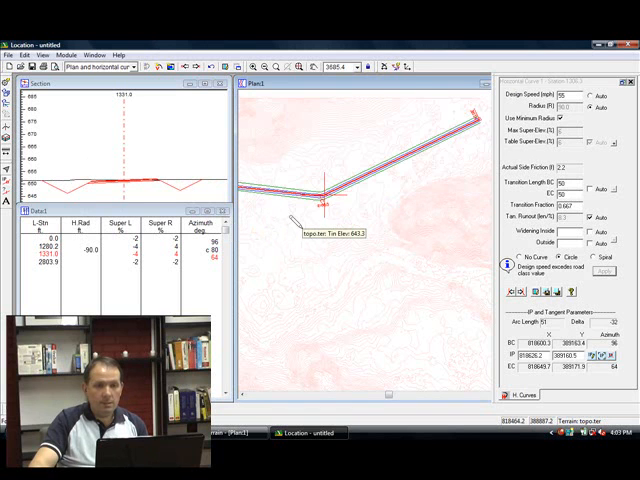
mouse_move(325, 205)
text(60)
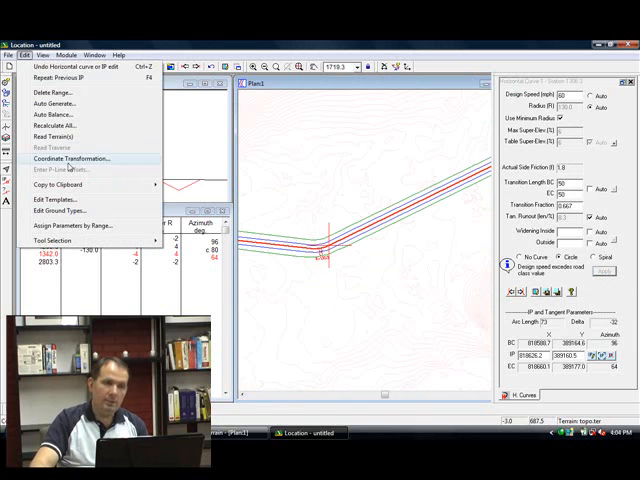
Auto-generate cross sections along the alignment at fixed intervals of 5.
click(52, 103)
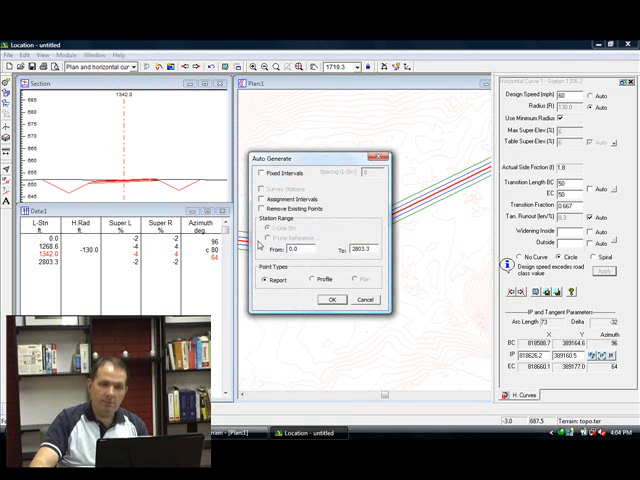
click(261, 172)
text(5)
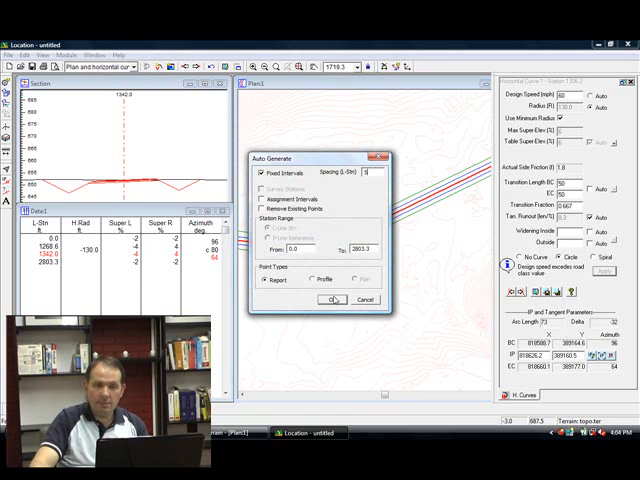
click(333, 299)
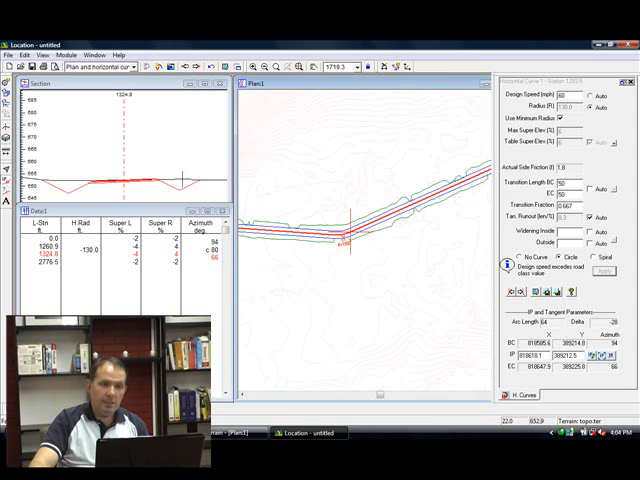
mouse_move(345, 228)
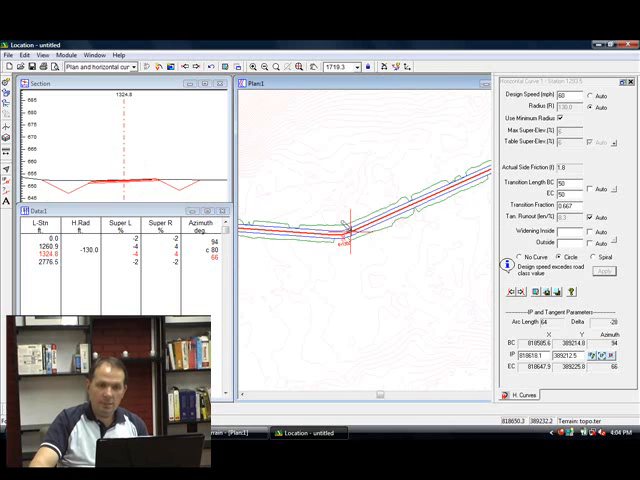